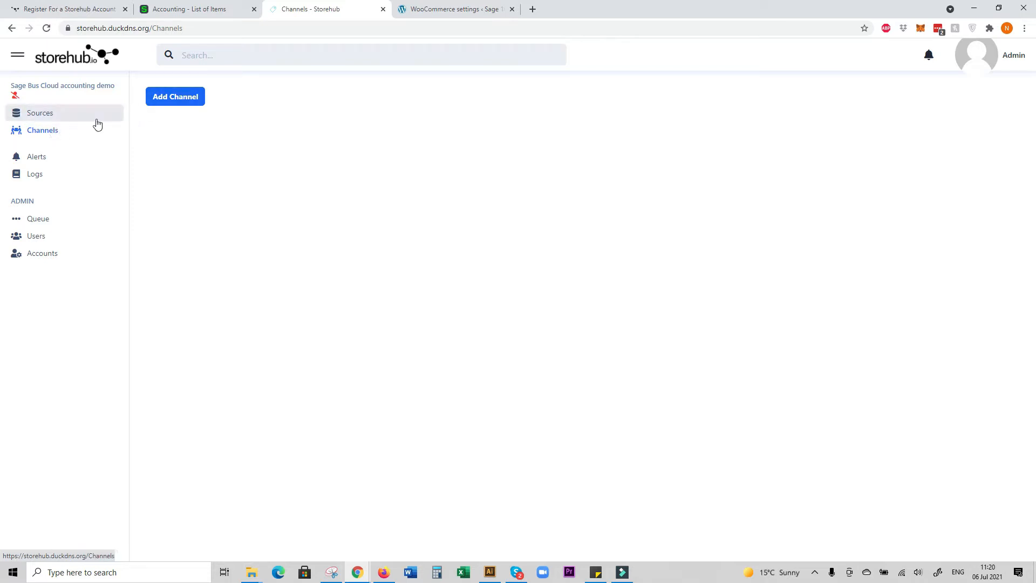
Add a new channel and choose WooCommerce as its channel type
click(174, 96)
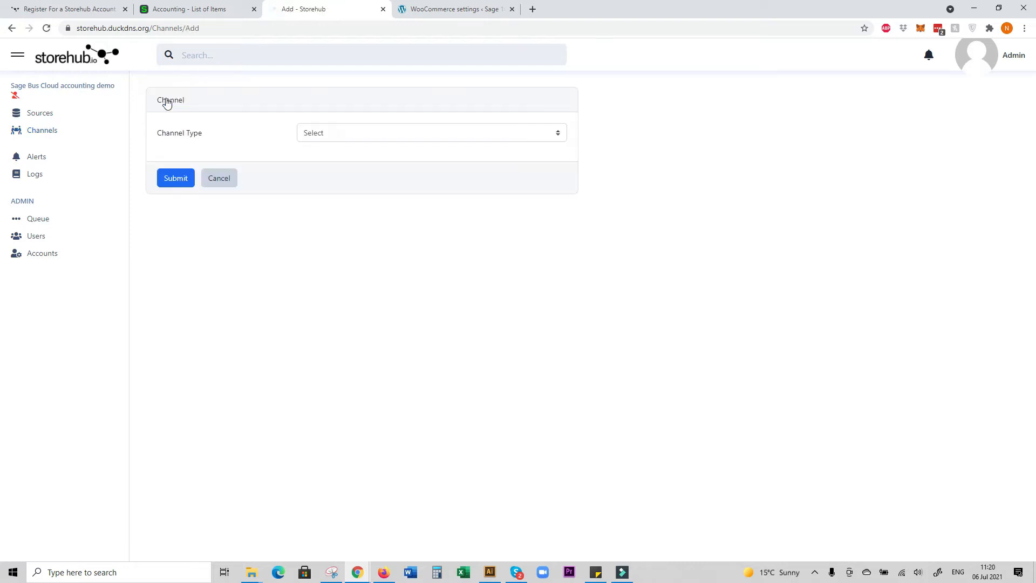
mouse_move(345, 137)
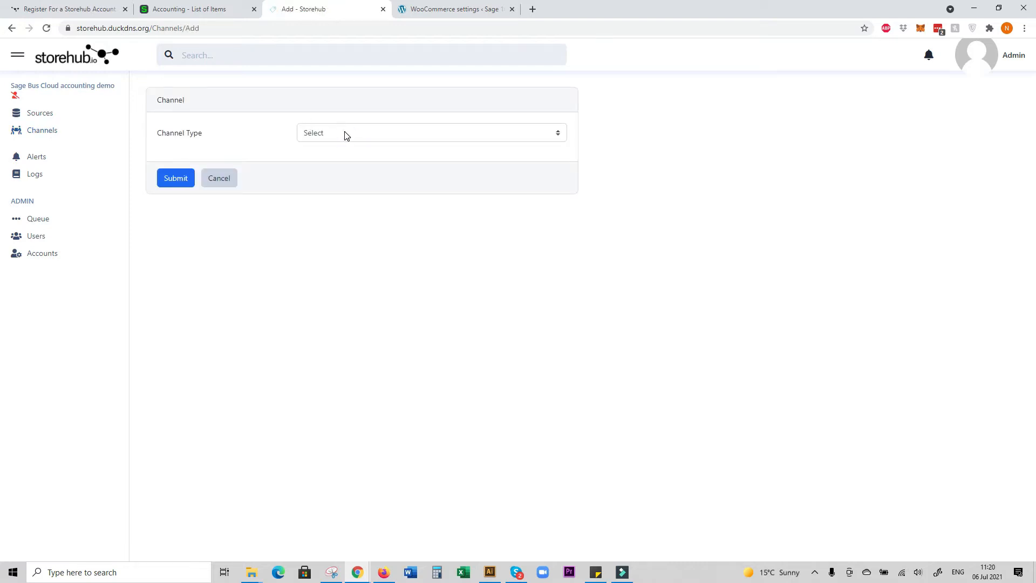
click(430, 133)
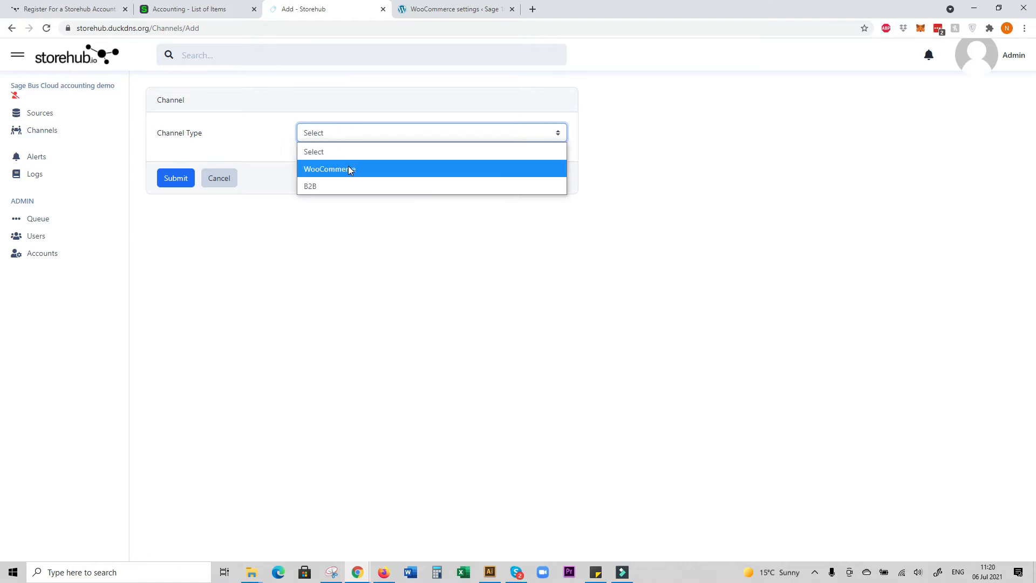
click(344, 168)
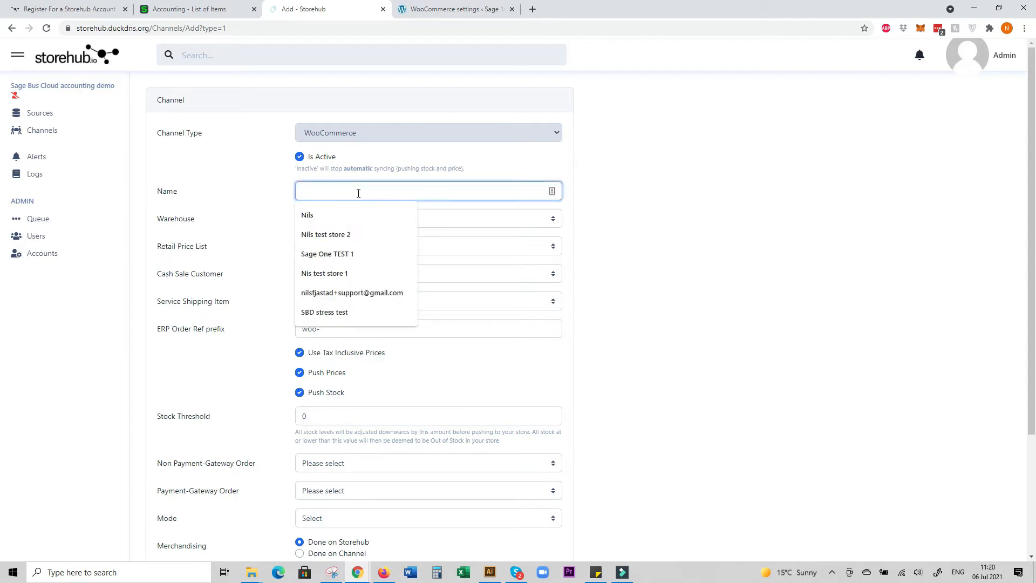
Name the channel Test and assign SBC_Default_WH_15 - Default Warehouse
text(Test)
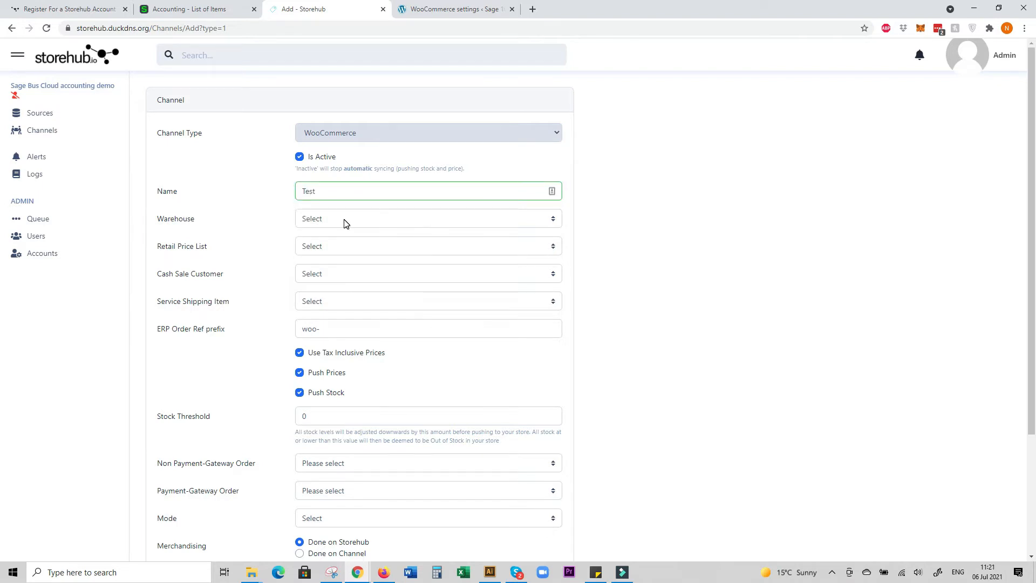
click(428, 218)
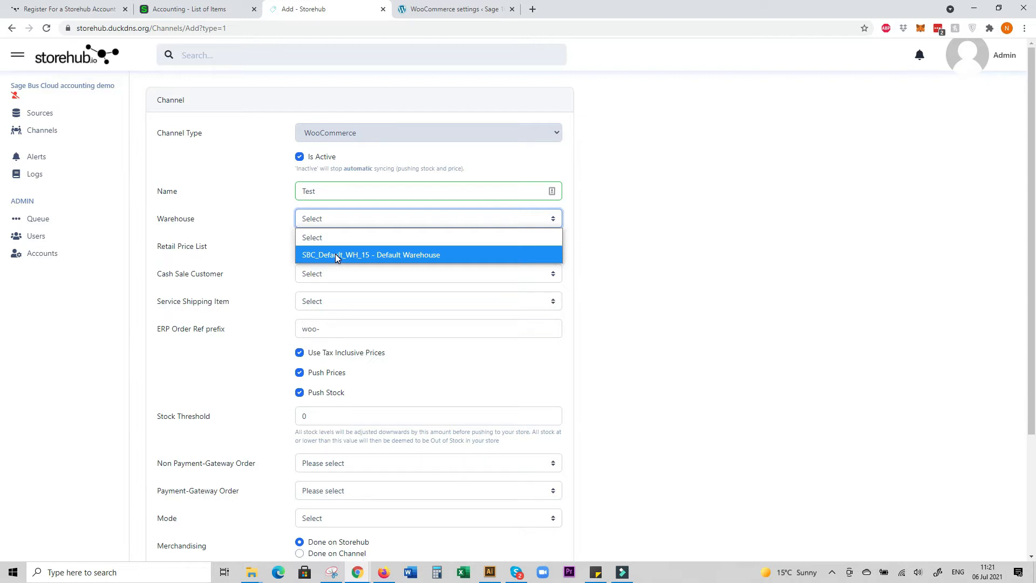
click(369, 255)
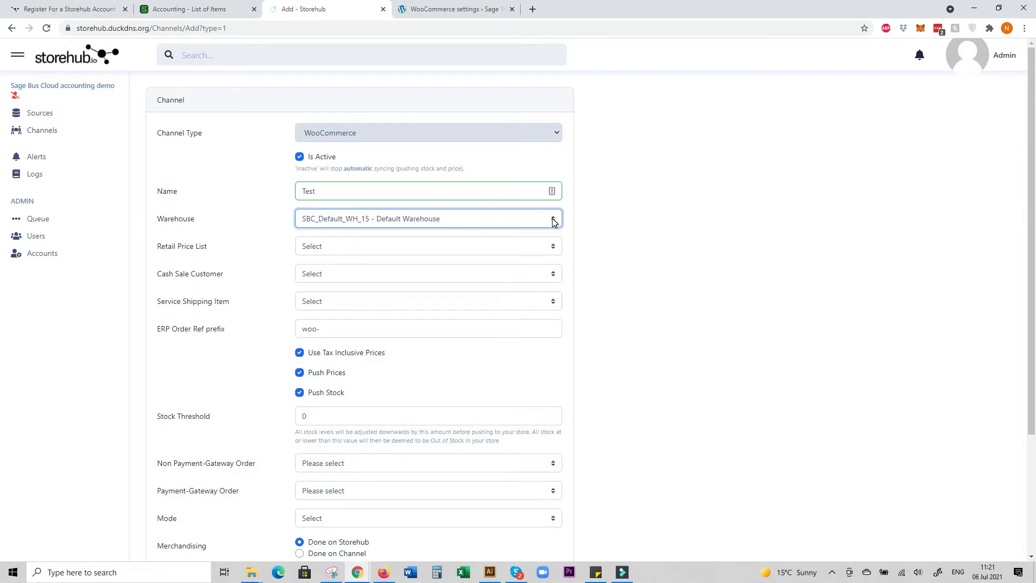
click(428, 218)
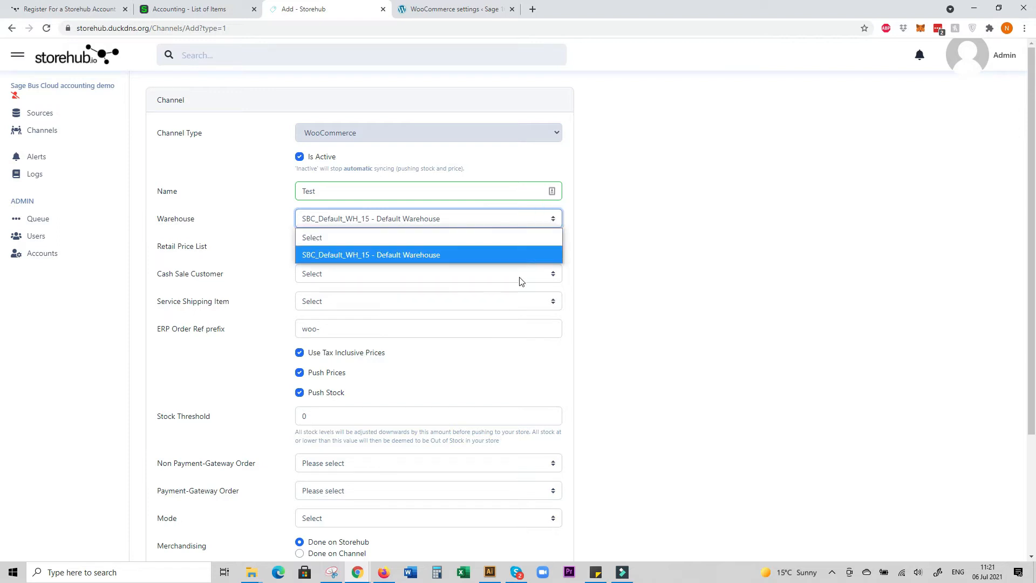
mouse_move(533, 247)
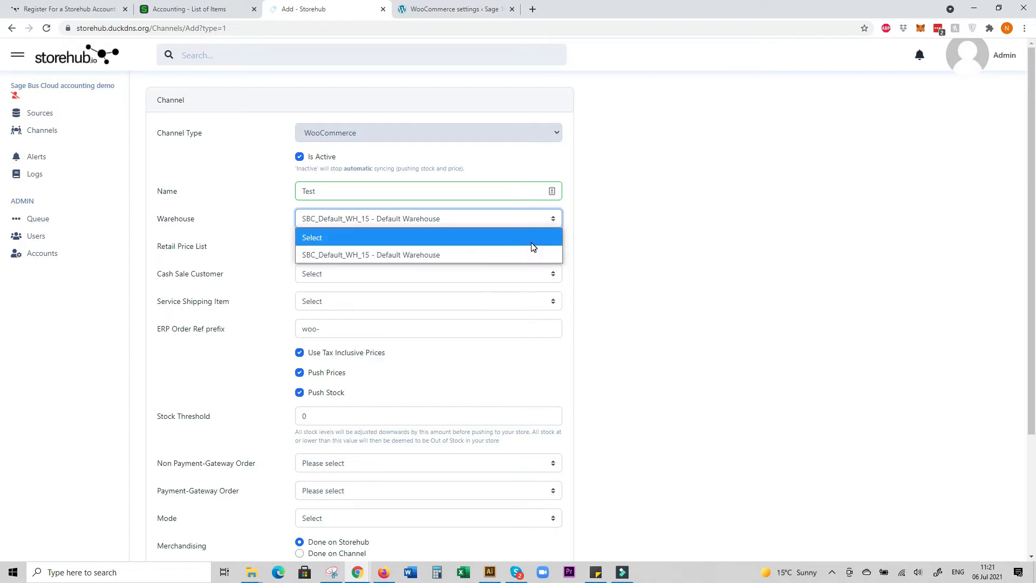
click(370, 255)
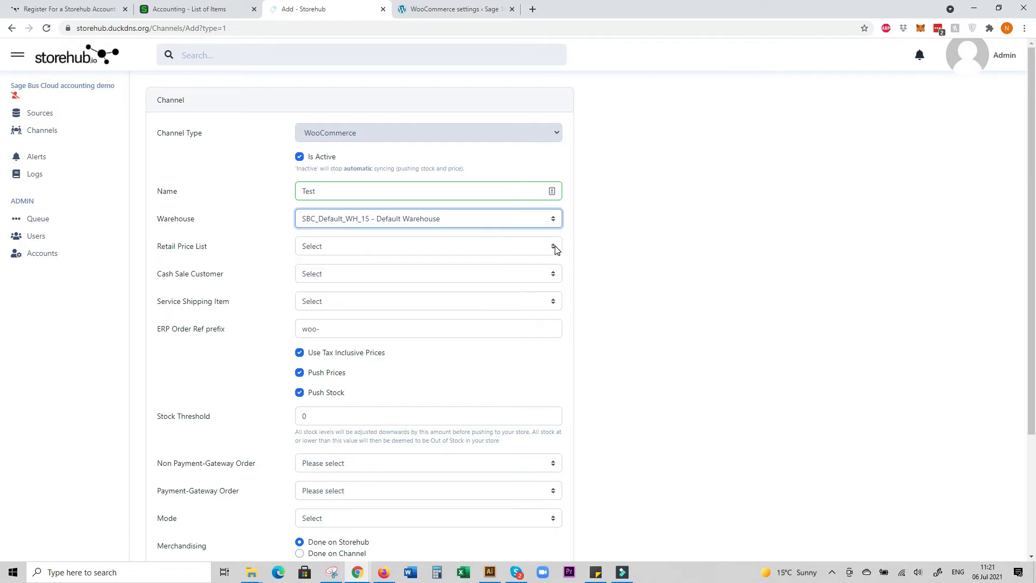
click(427, 246)
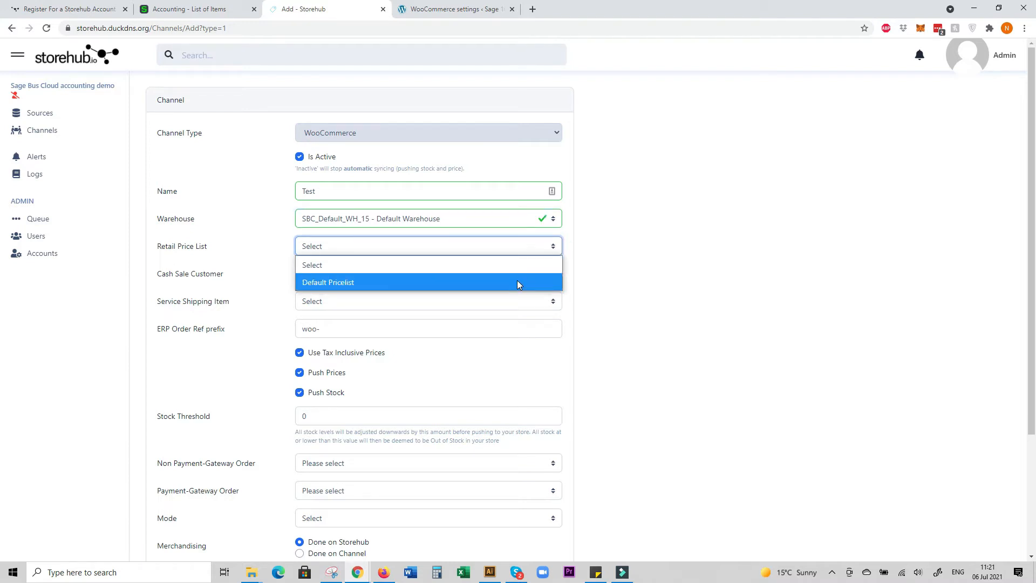
Set Default Pricelist, Web Cash customer and WEBSITE DELIVERY COST shipping item
click(328, 283)
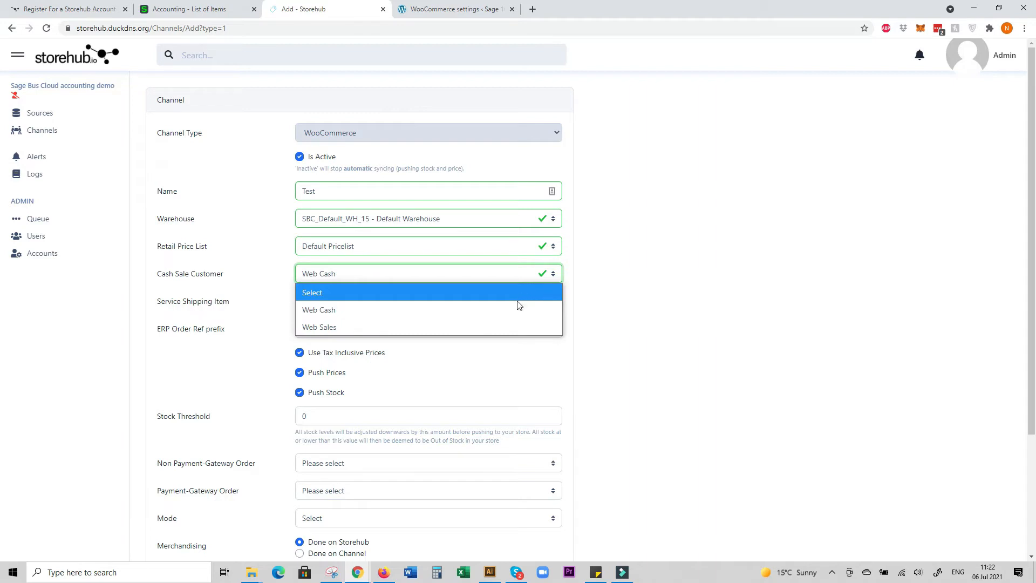
click(318, 309)
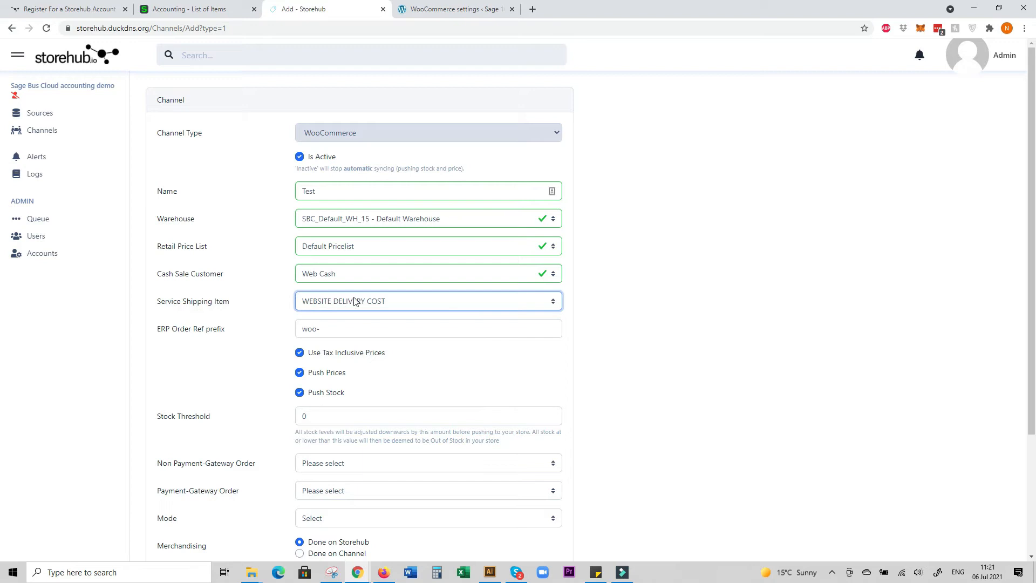
mouse_move(392, 301)
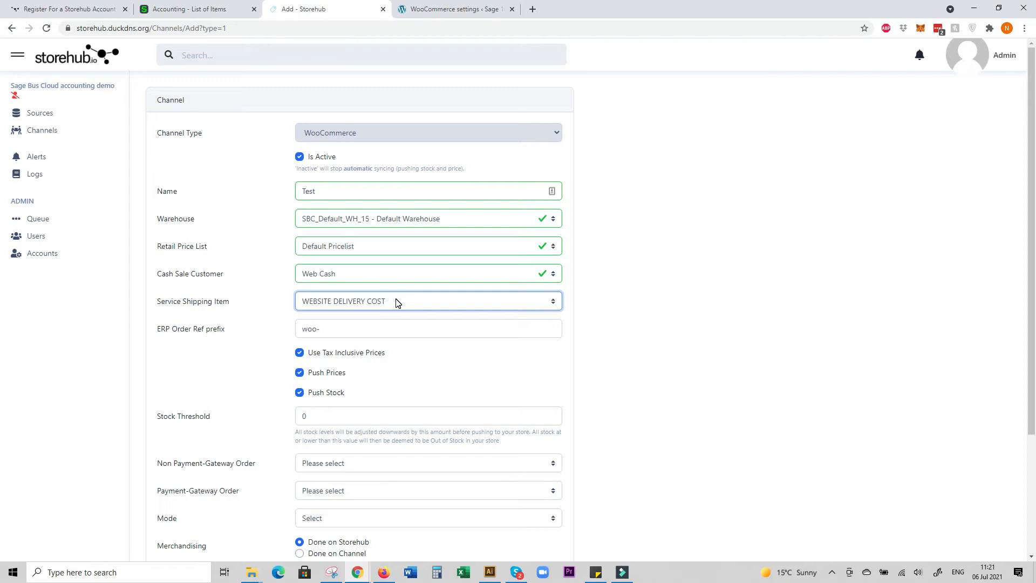
click(428, 328)
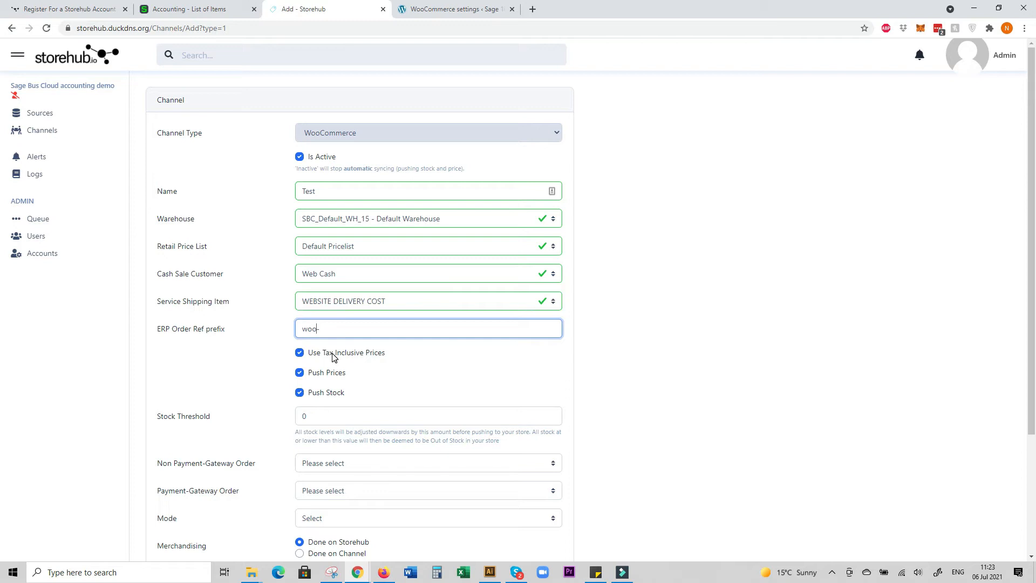
mouse_move(325, 358)
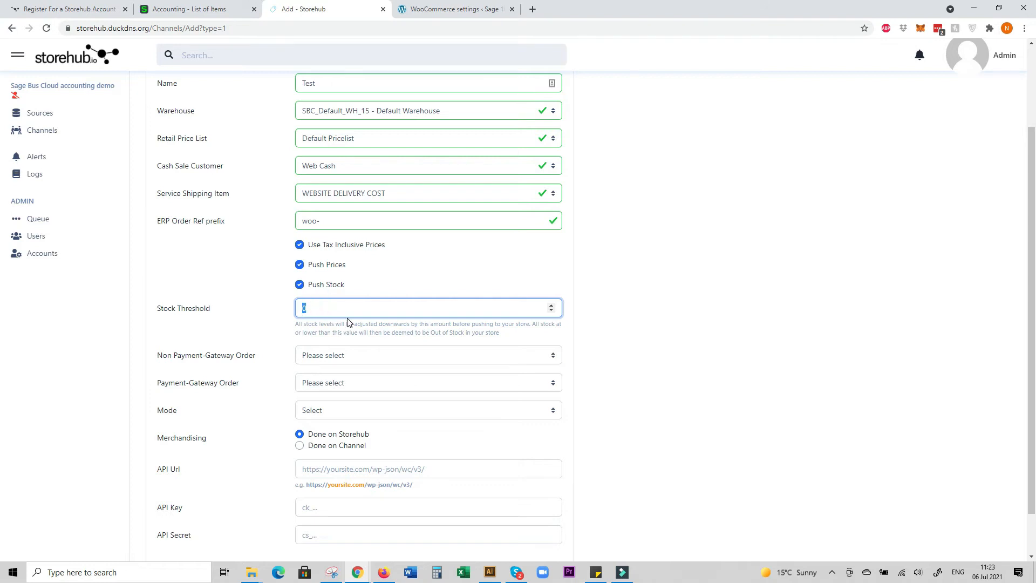
Enter 3 as the channel's stock threshold
text(3)
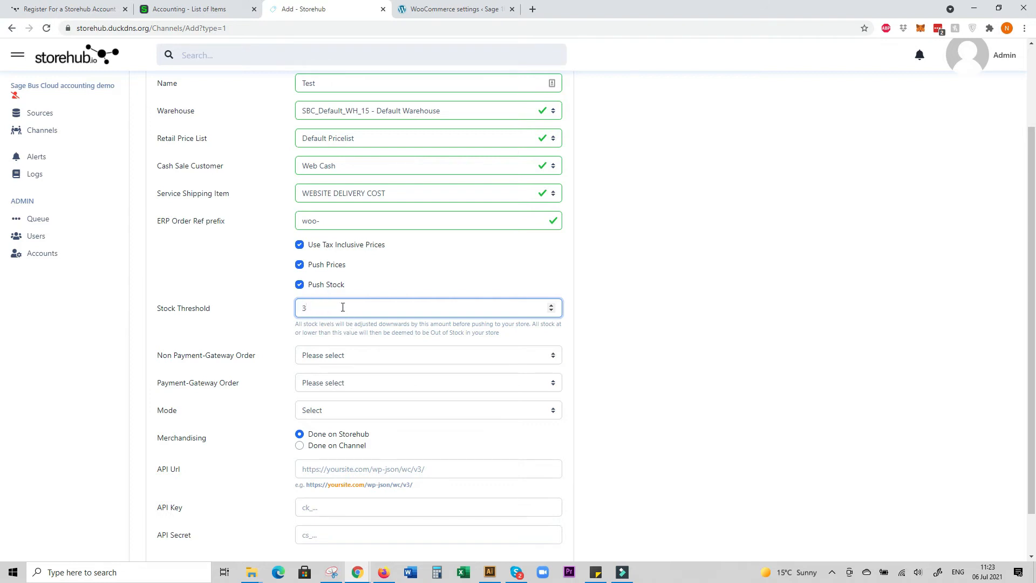
mouse_move(319, 300)
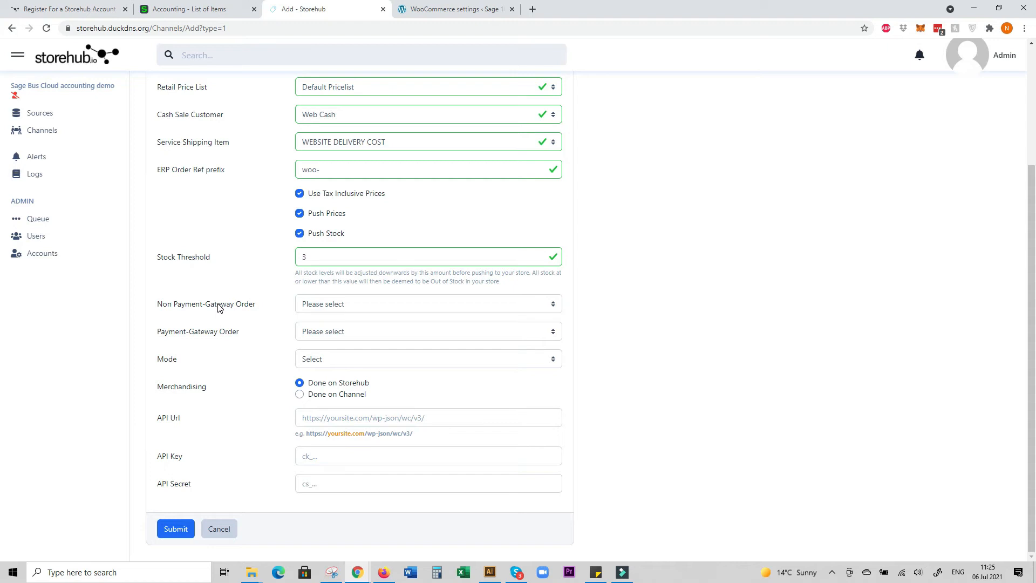
mouse_move(206, 314)
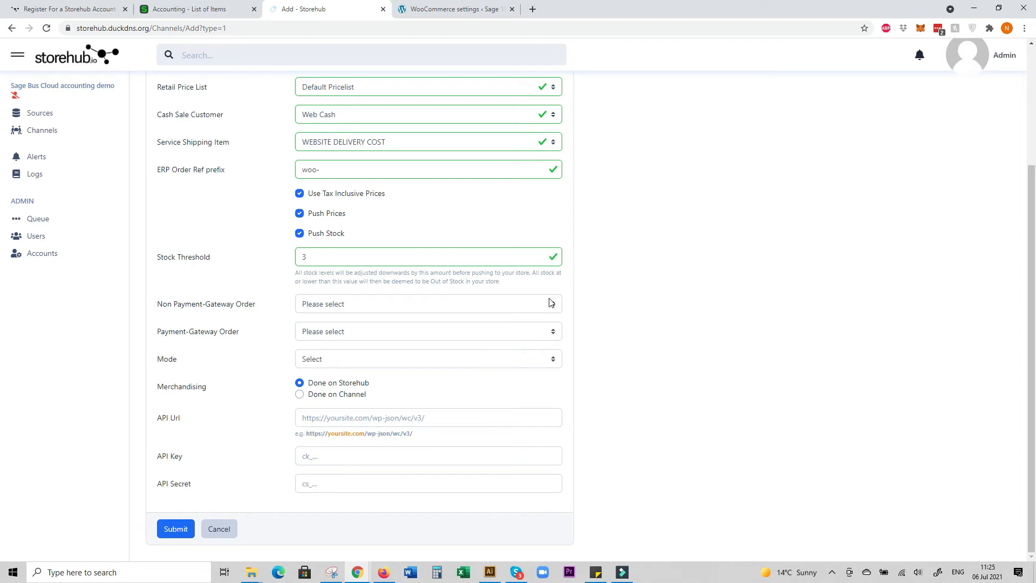
Set Quote as the order type for non payment-gateway orders
click(427, 304)
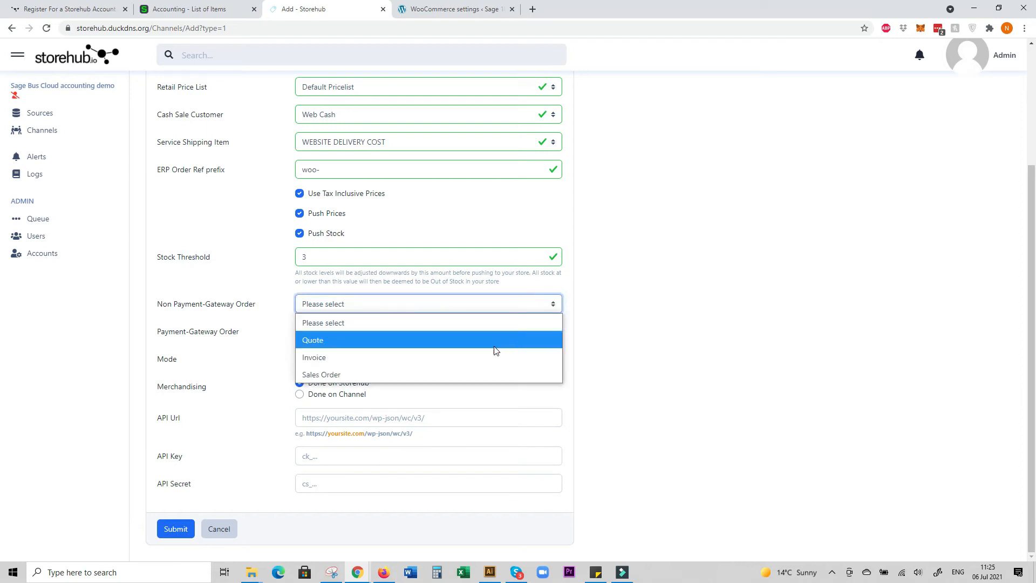
mouse_move(489, 345)
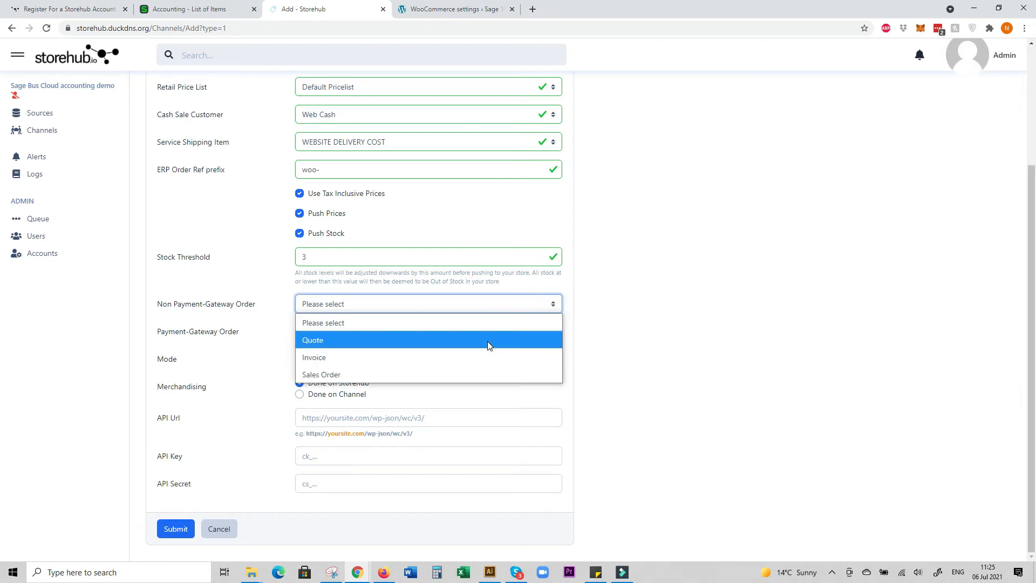
click(312, 340)
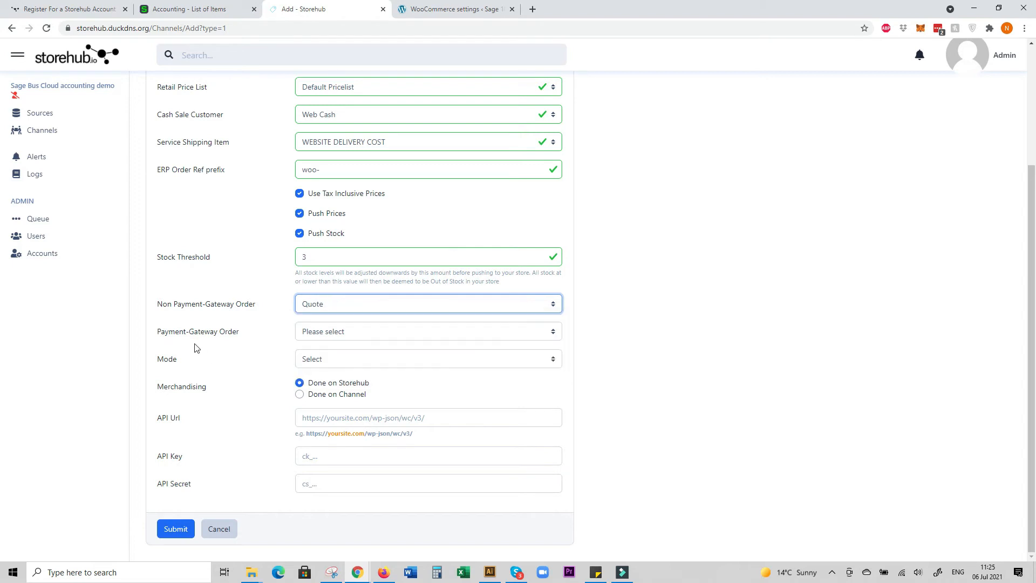
mouse_move(217, 334)
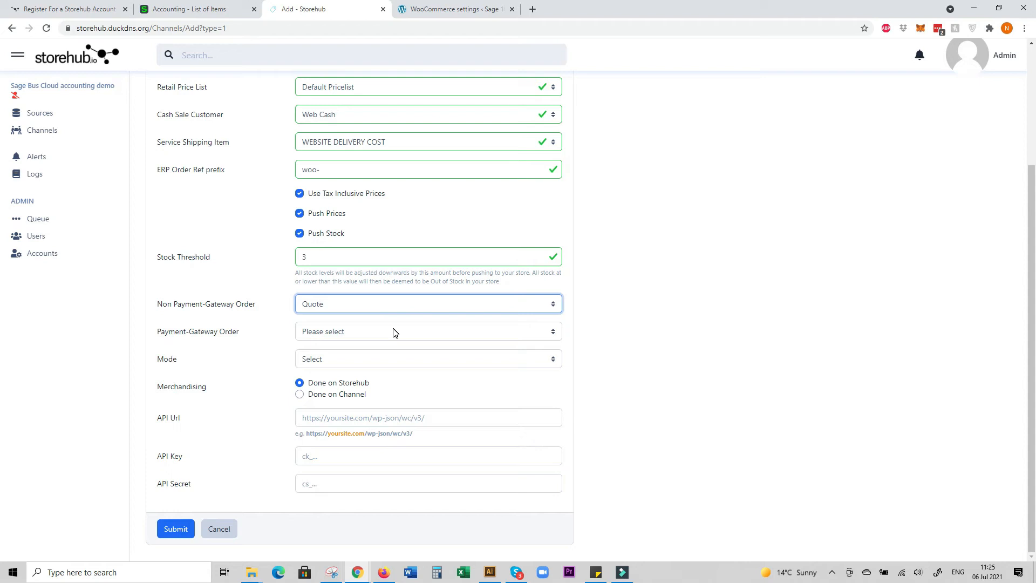
click(427, 331)
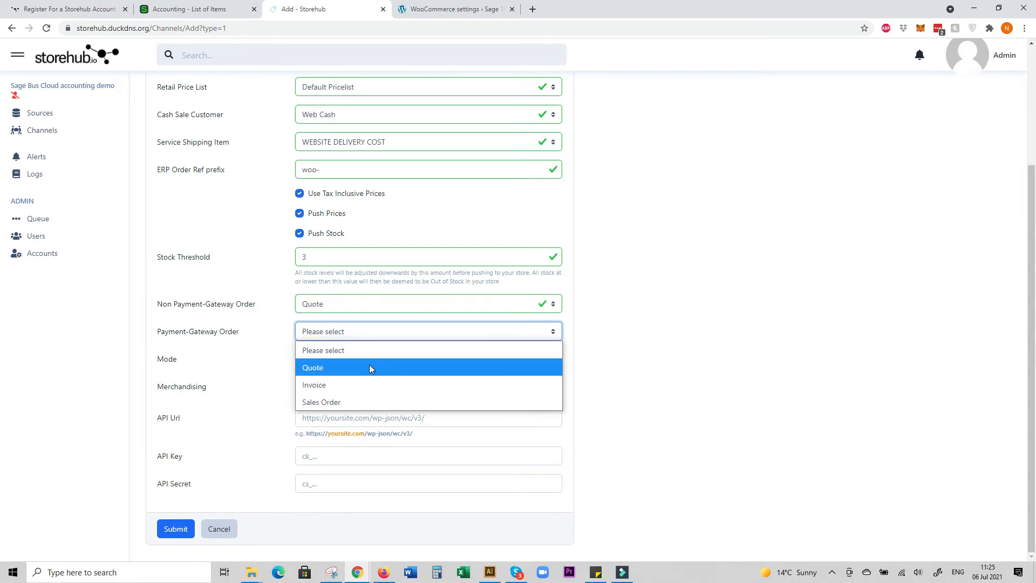
mouse_move(369, 391)
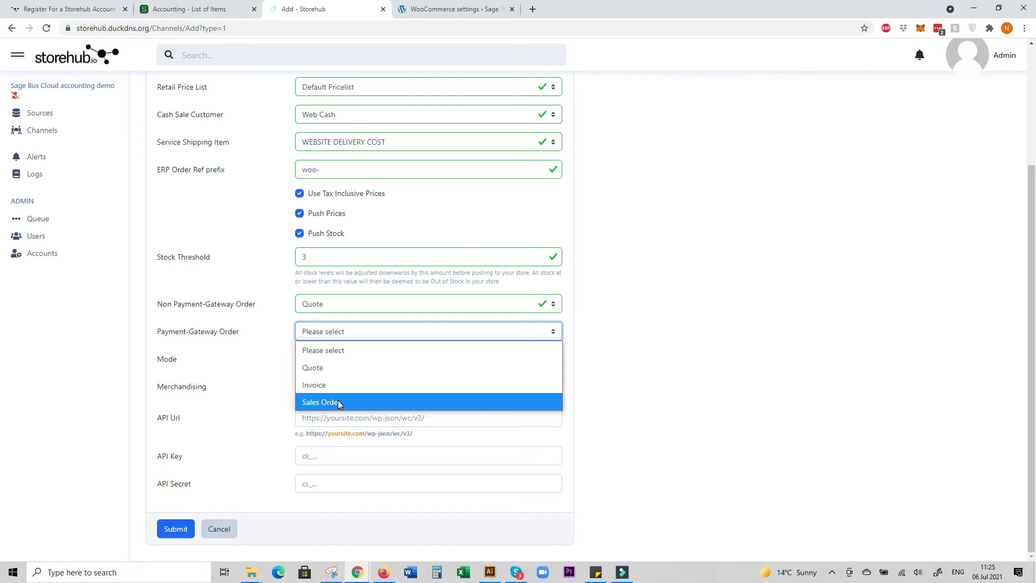
Set payment-gateway orders to Sales Order and the channel mode to B2C
click(319, 402)
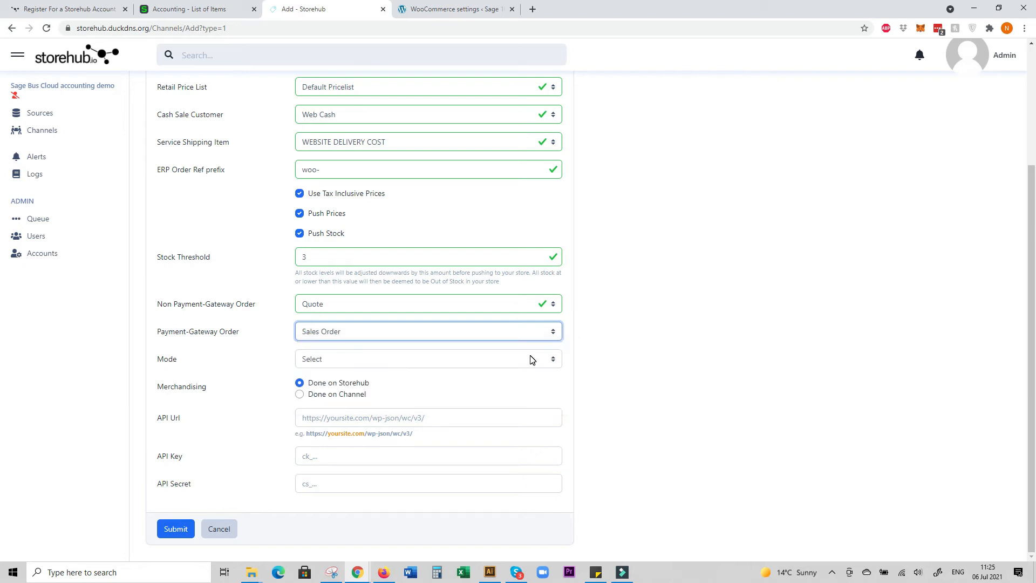
click(428, 359)
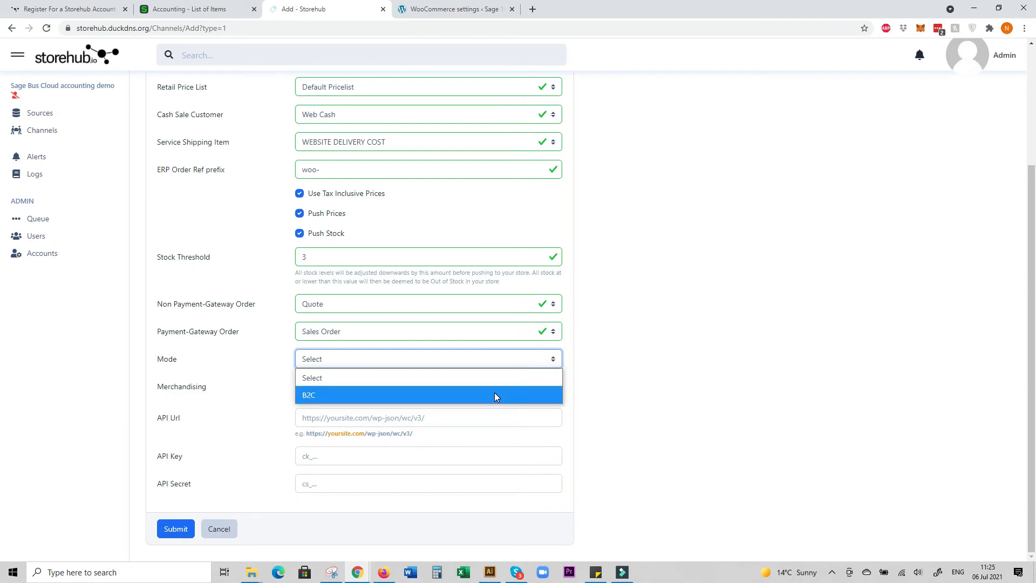
click(308, 395)
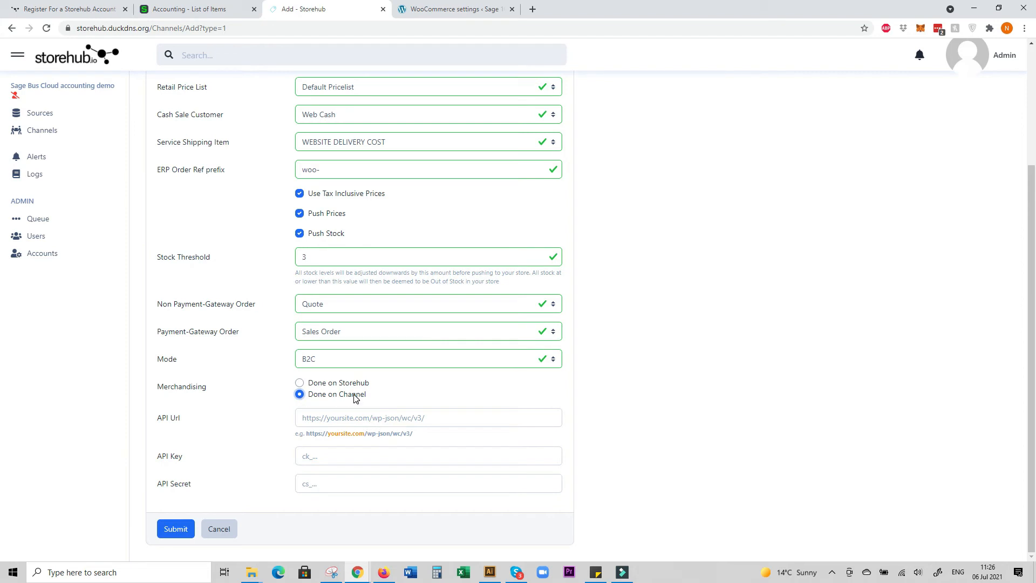
mouse_move(367, 399)
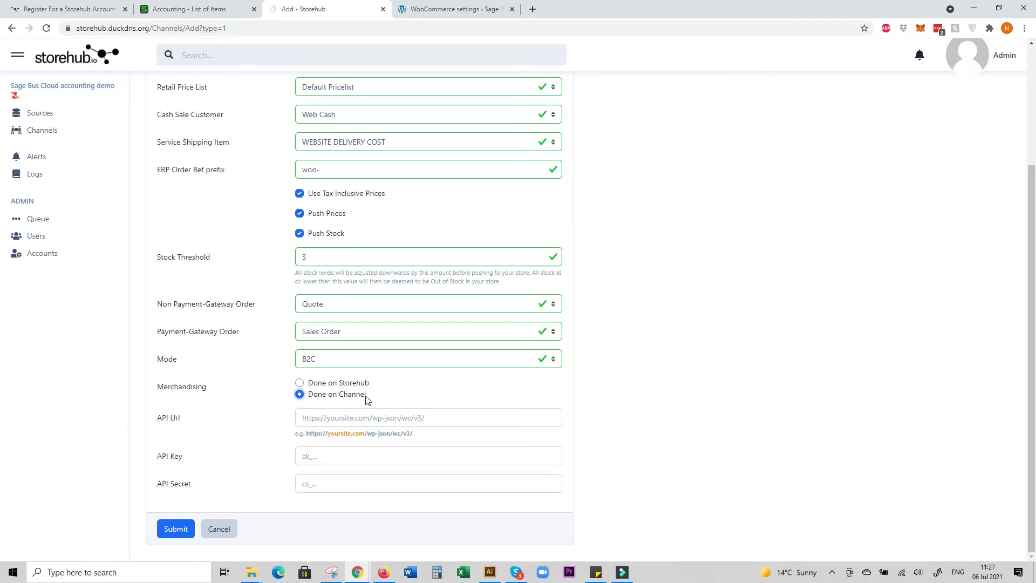
mouse_move(383, 398)
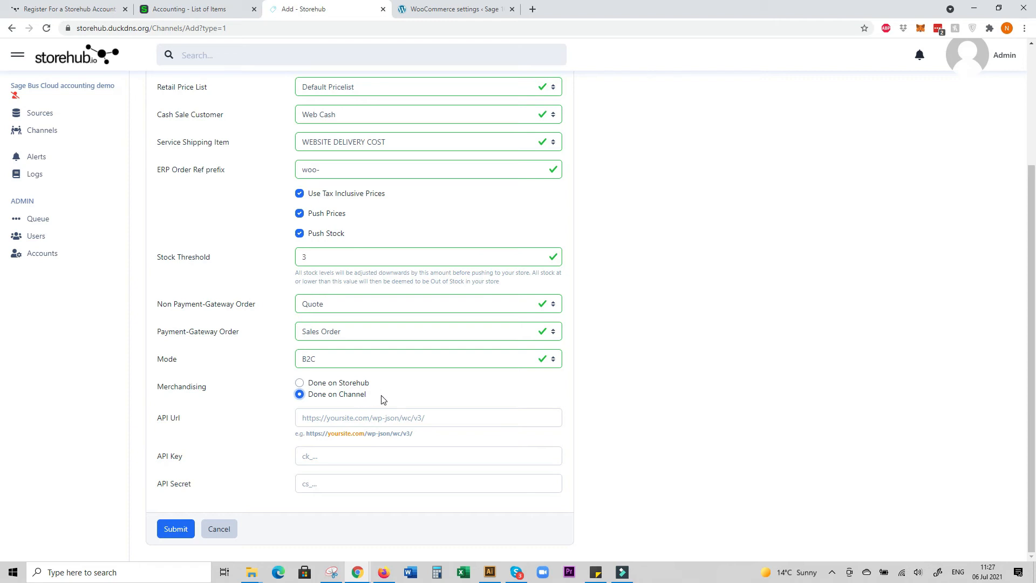
mouse_move(373, 397)
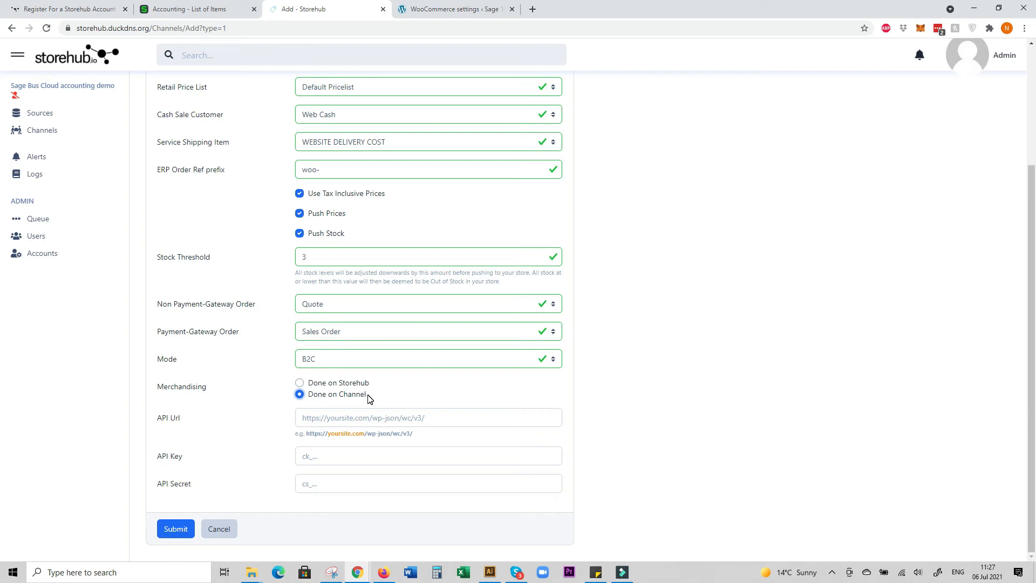
mouse_move(299, 382)
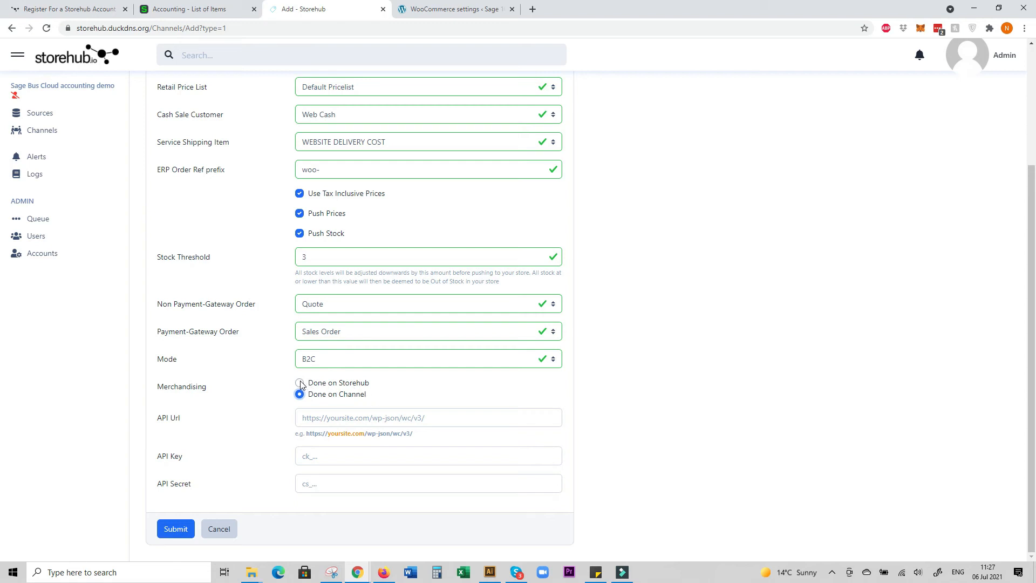
click(300, 382)
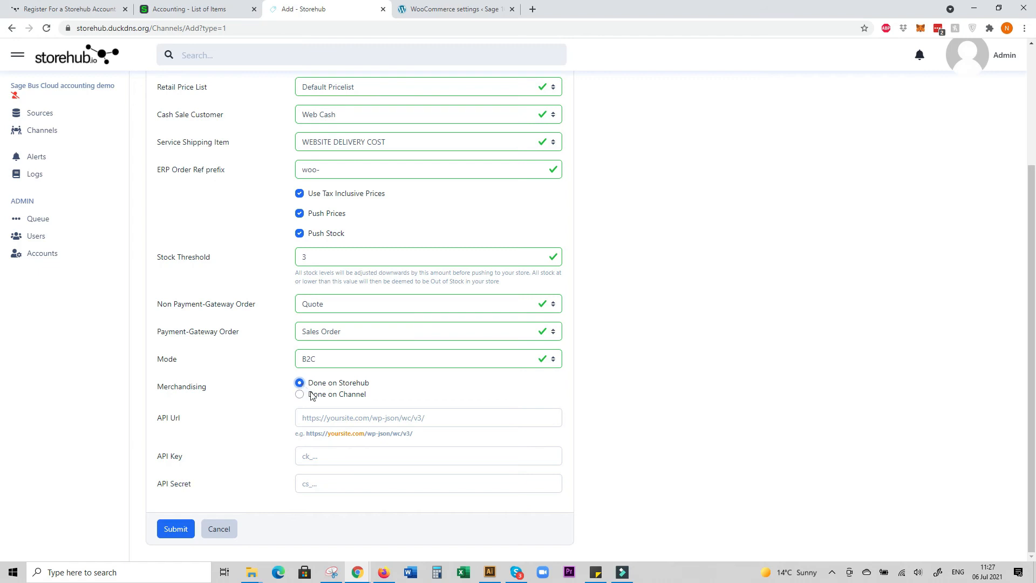
mouse_move(188, 418)
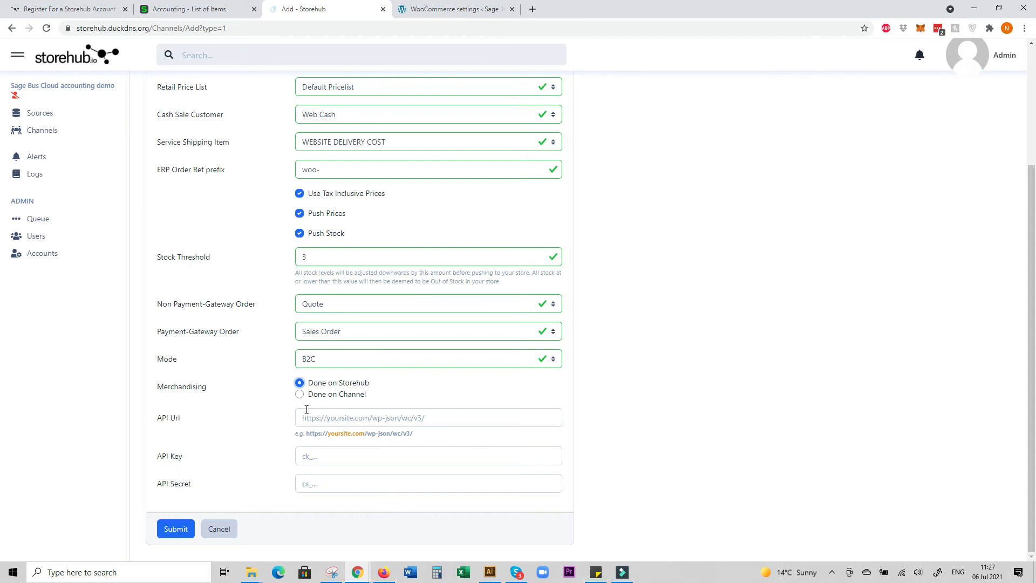
text(https://sage100shopify.com/wp-json/wc/v3/)
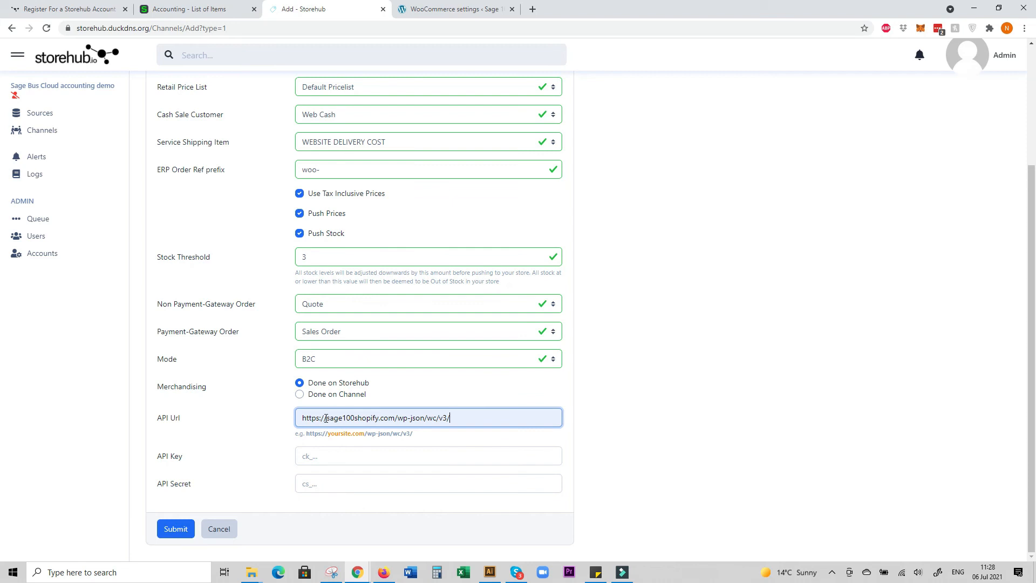
double_click(354, 418)
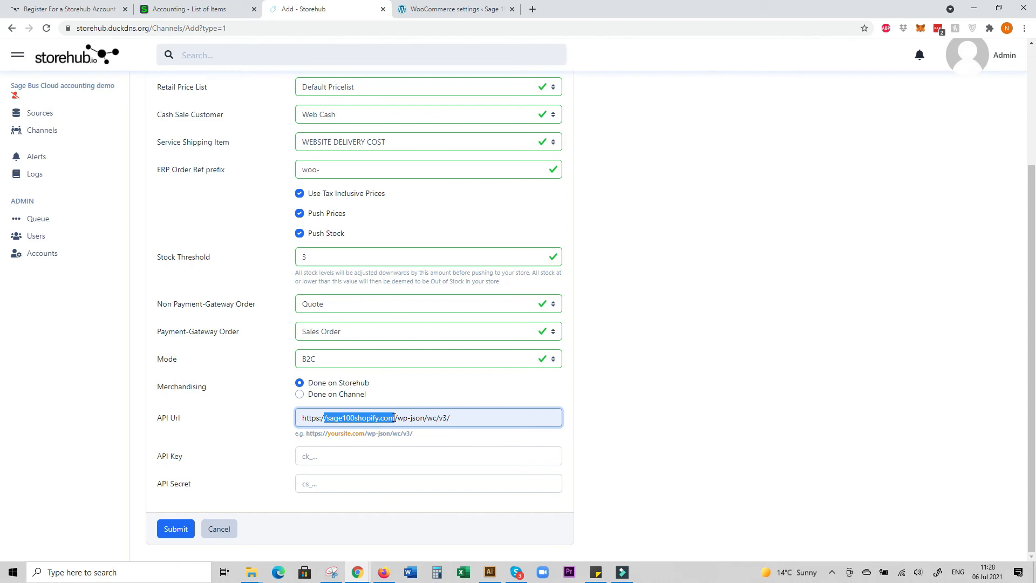
mouse_move(427, 426)
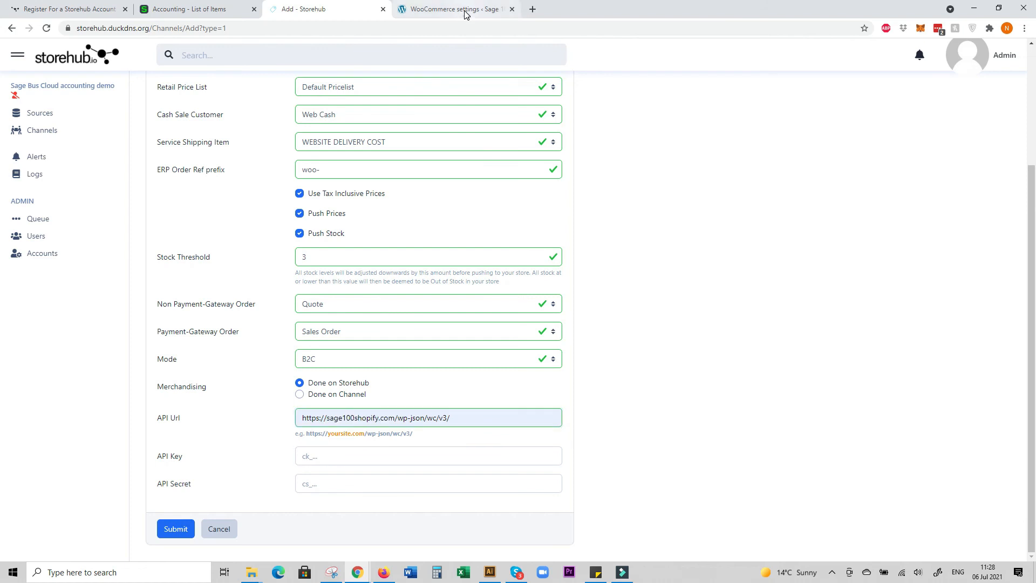
In WooCommerce REST API, create a new key described as Test with its permissions set
click(454, 8)
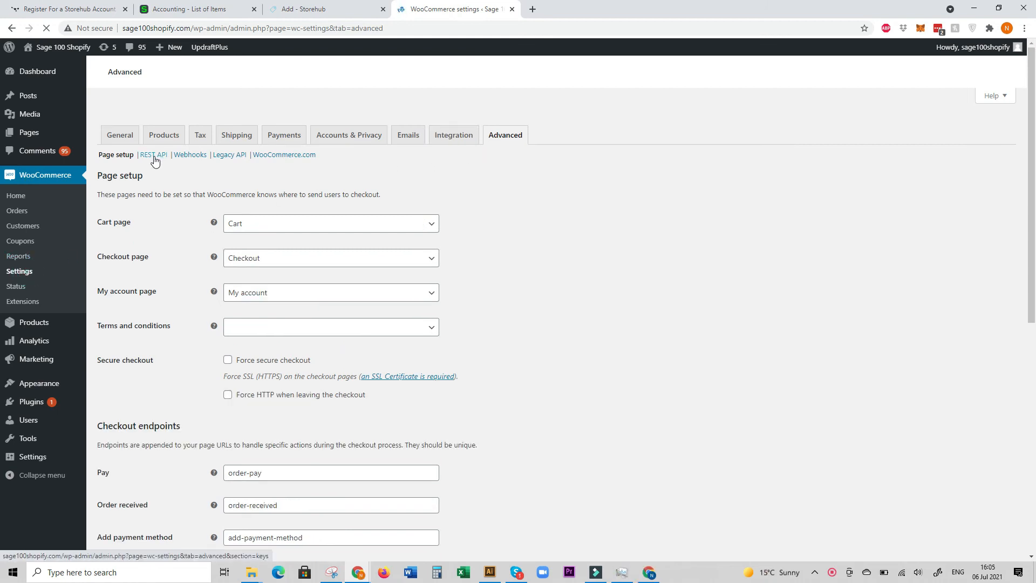
click(153, 155)
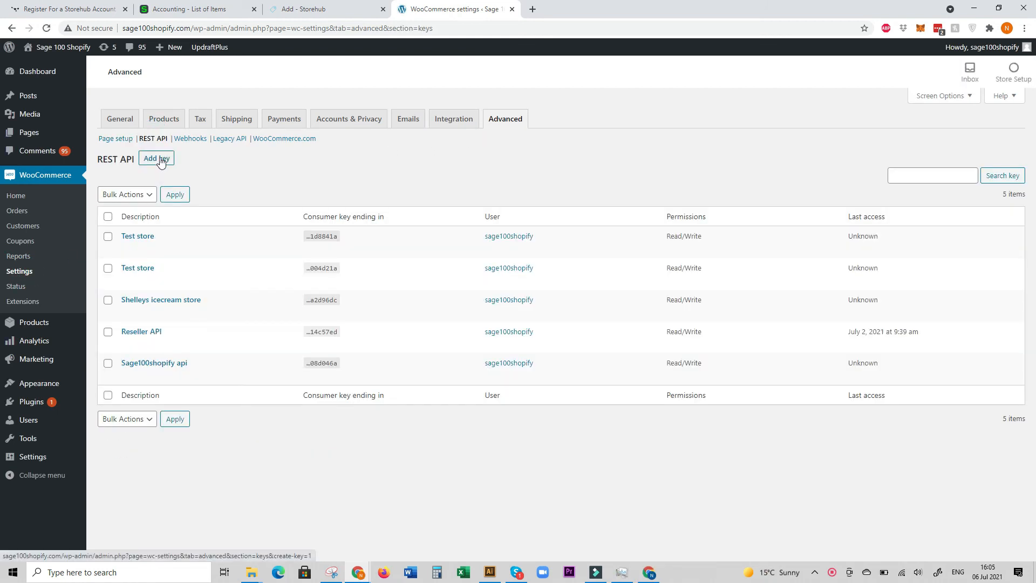
click(155, 157)
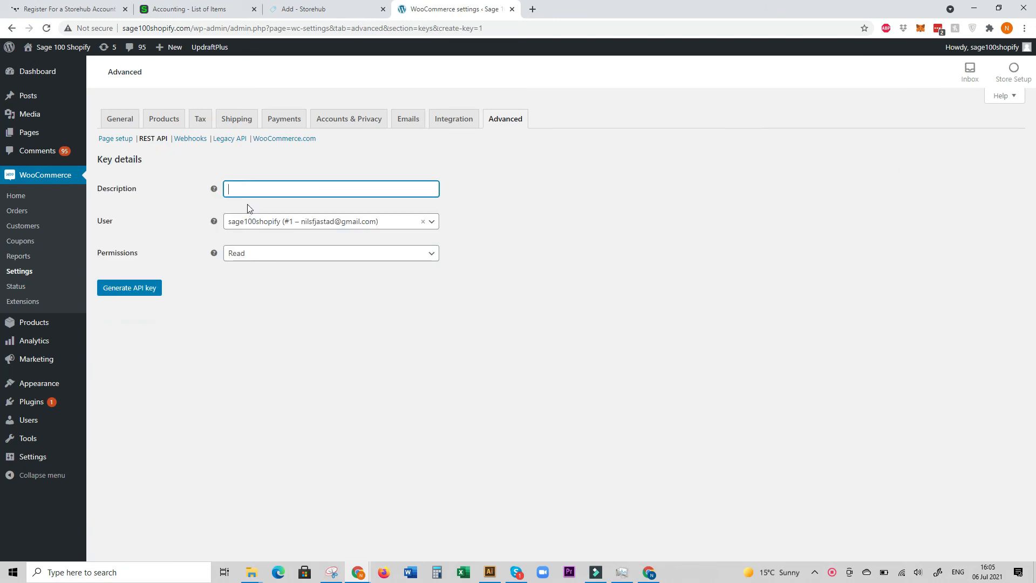
text(Test)
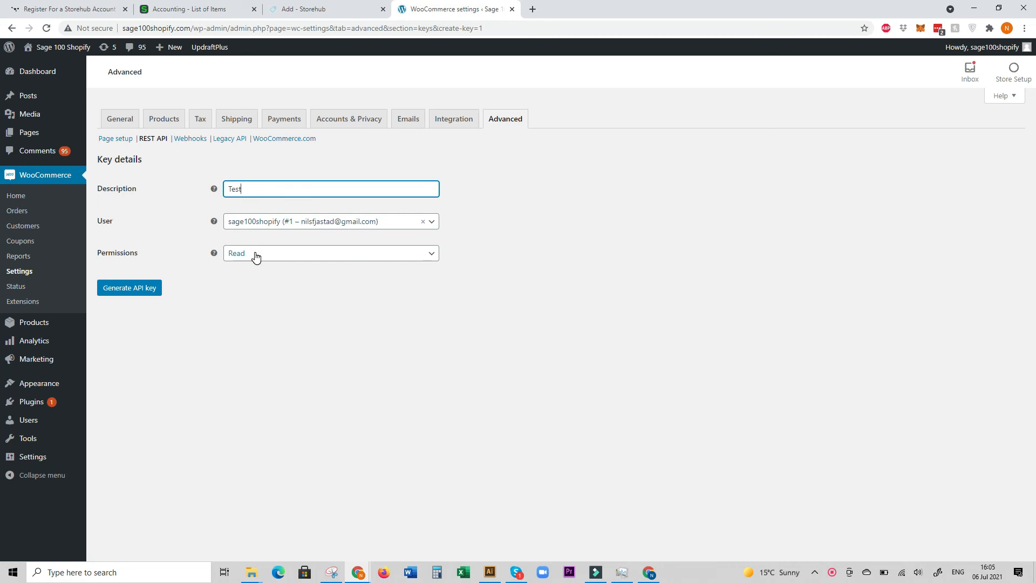
click(330, 252)
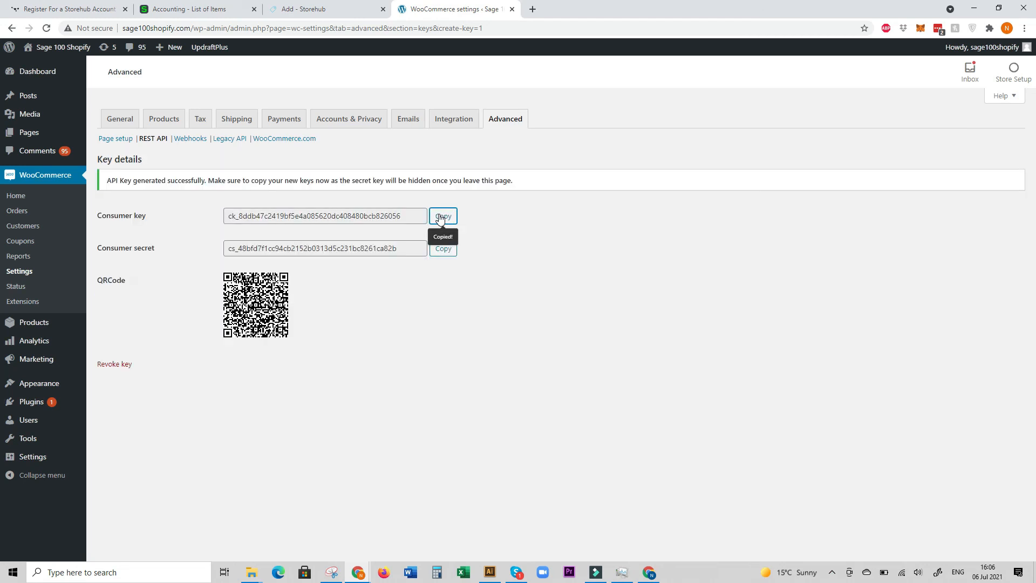
click(308, 9)
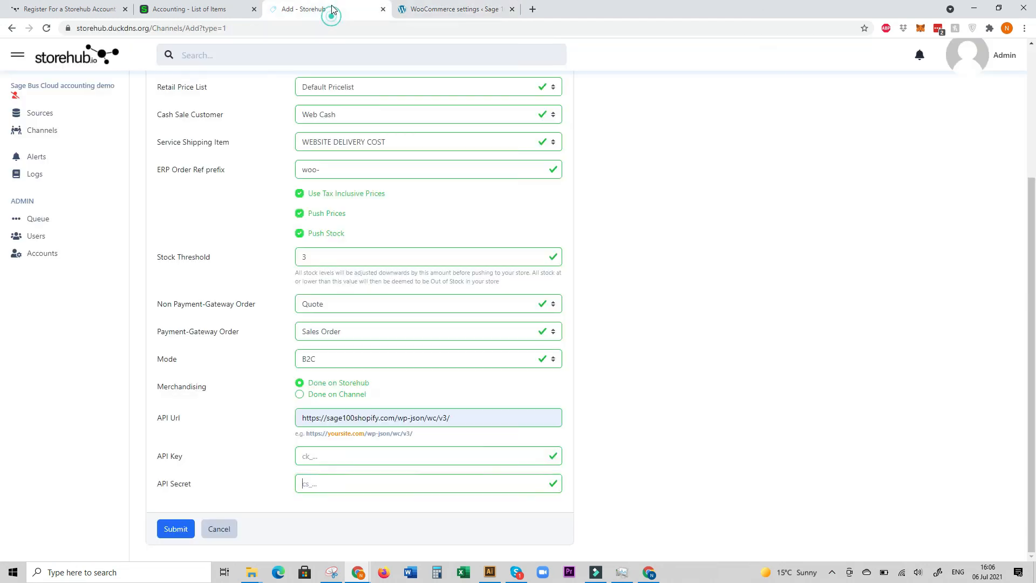
click(352, 455)
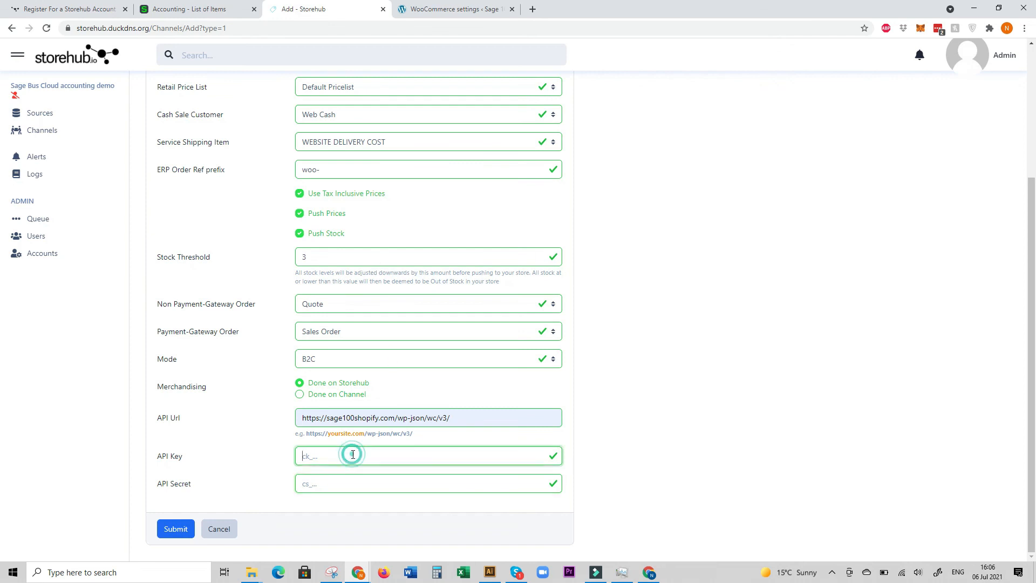
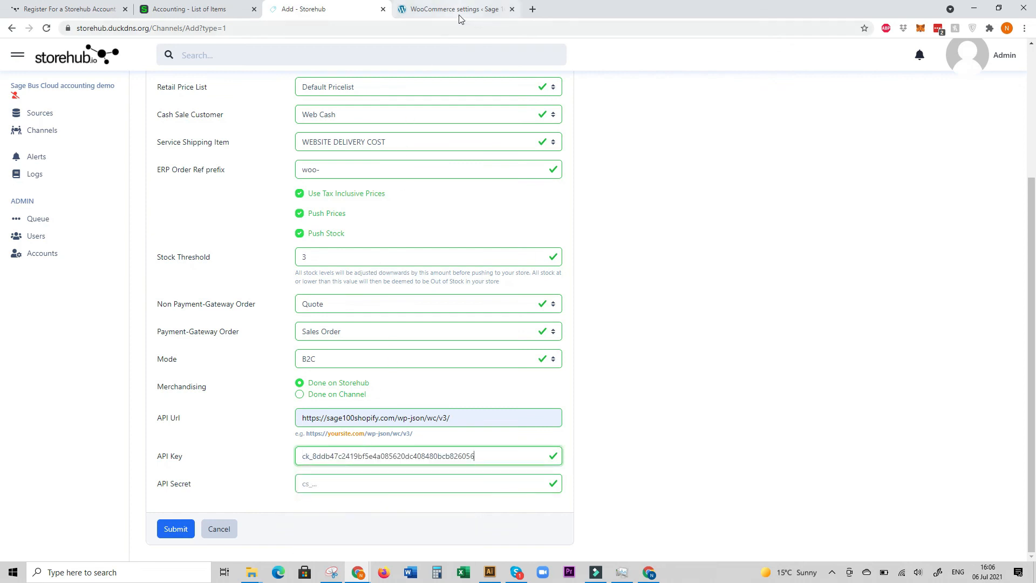
click(442, 248)
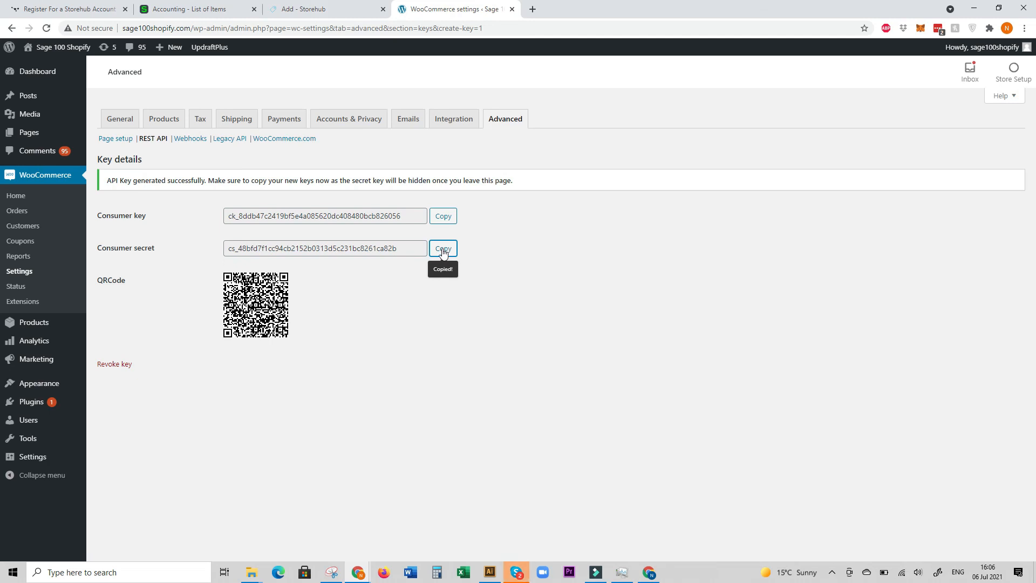
click(315, 9)
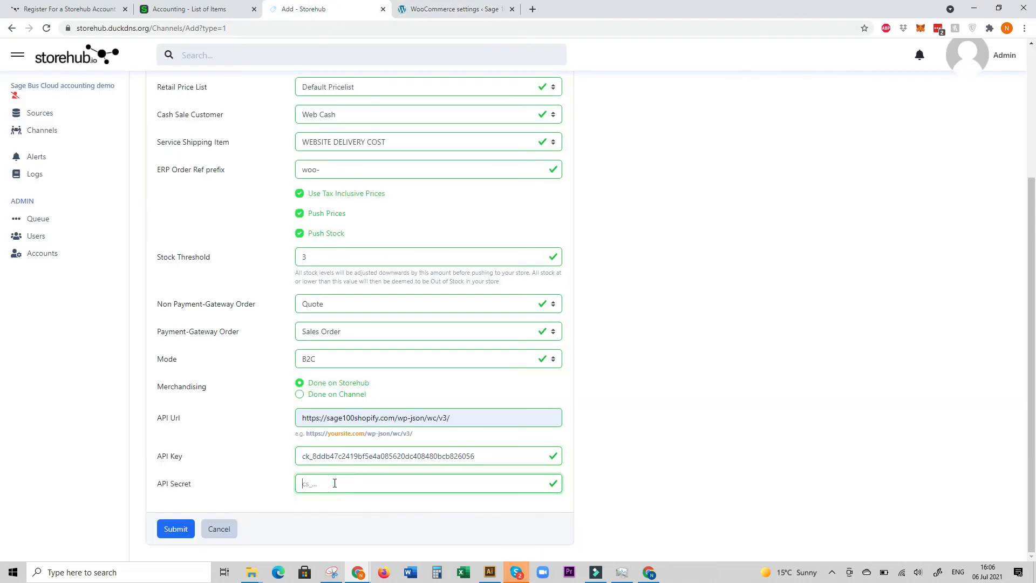
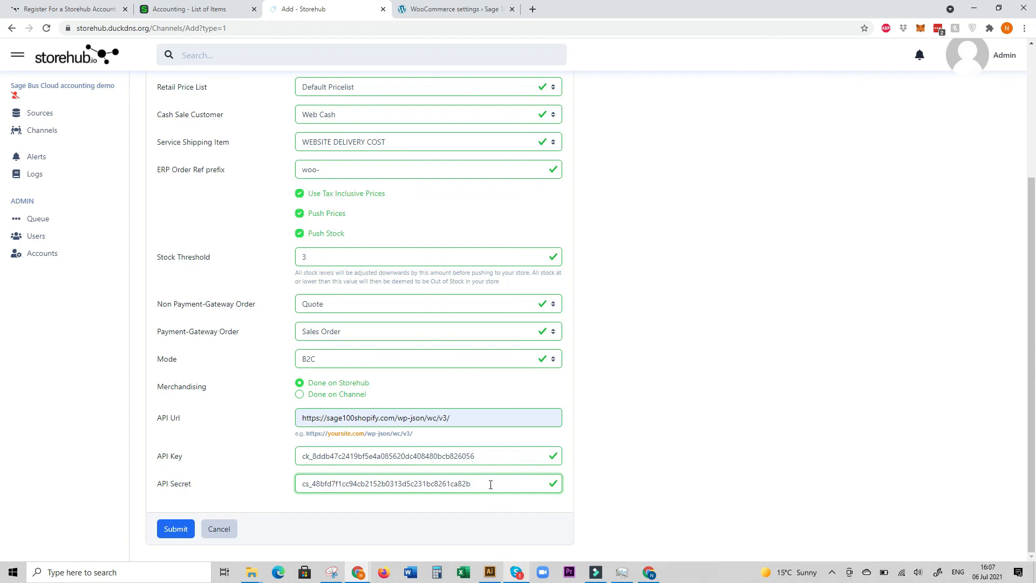